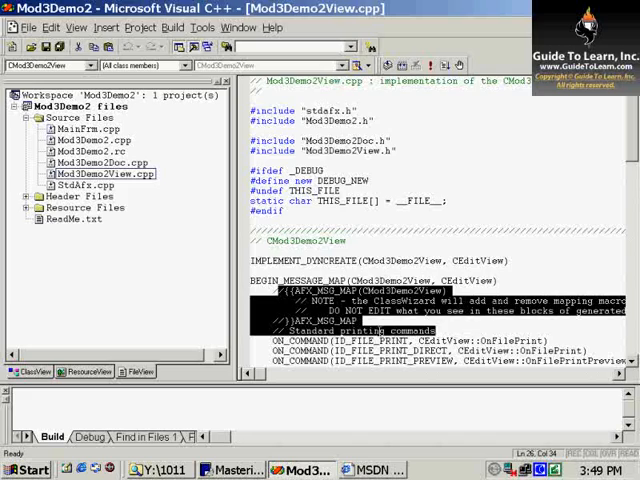
- Run the built Mod3Demo2.exe, view its empty Untitled window, and close it
{"action": "scroll", "scroll_direction": "down", "scroll_amount": 3}
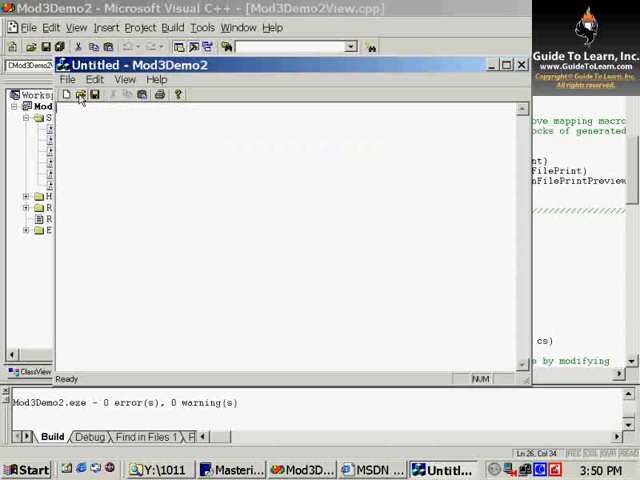
{"action": "left_click", "coordinate": [80, 94]}
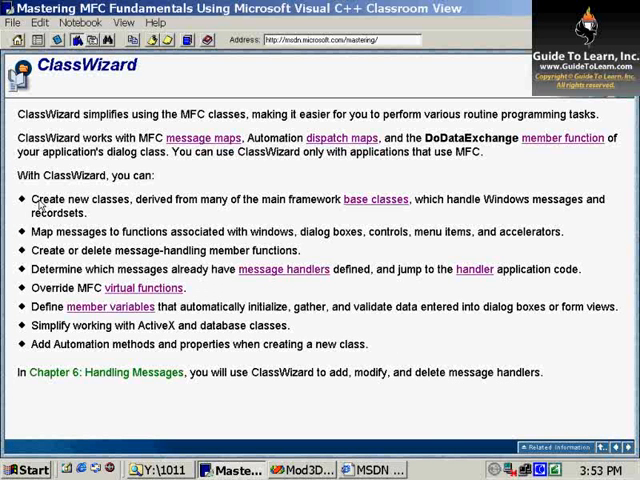
- Bring up the ClassWizard course page listing what the wizard can do
{"action": "double_click", "coordinate": [76, 200]}
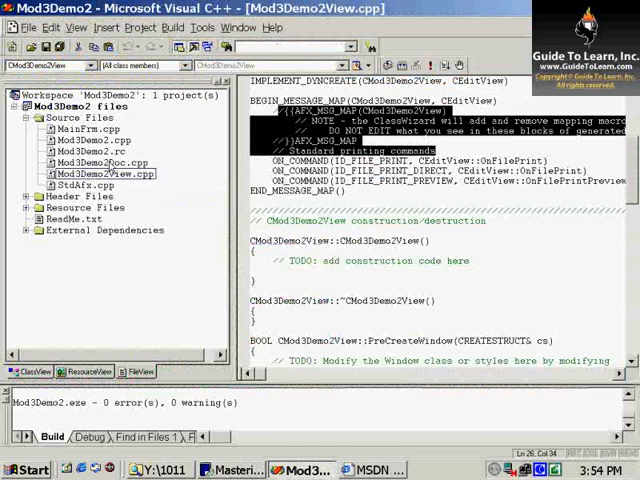
- In ClassWizard, add an OnEditCut COMMAND handler for ID_EDIT_CUT to CMod3Demo2View
{"action": "left_click", "coordinate": [74, 28]}
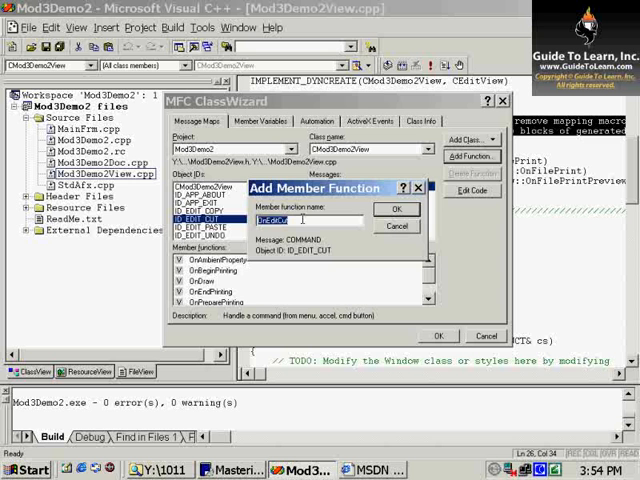
{"action": "left_click", "coordinate": [396, 210]}
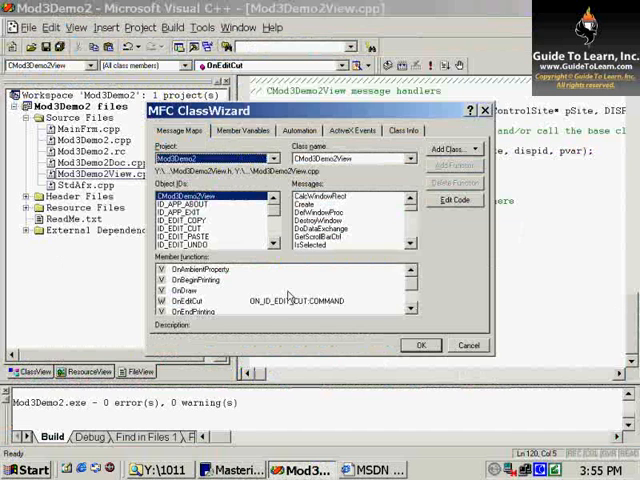
- Answer the Delete Function warning, then add a 'this is a' comment in OnEditCut's body
{"action": "left_click", "coordinate": [456, 168]}
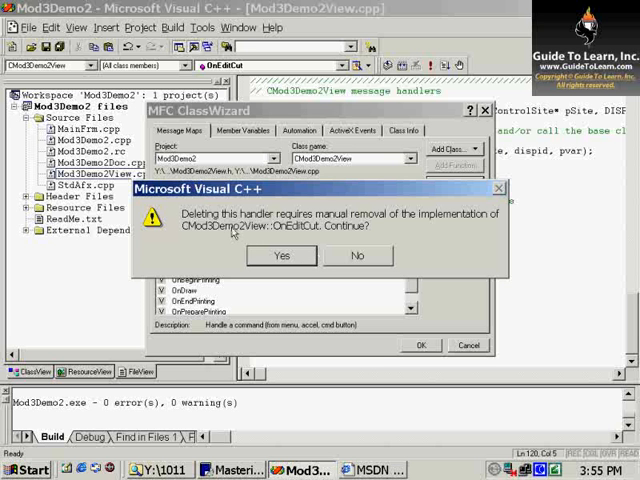
{"action": "left_click", "coordinate": [280, 256]}
{"action": "type", "text": "//"}
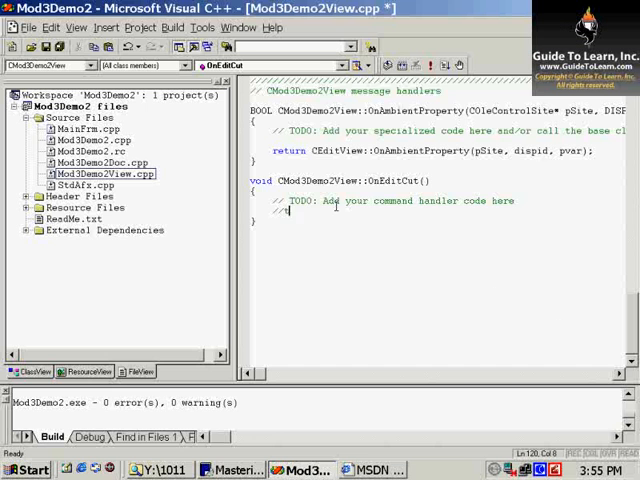
{"action": "type", "text": "this is a"}
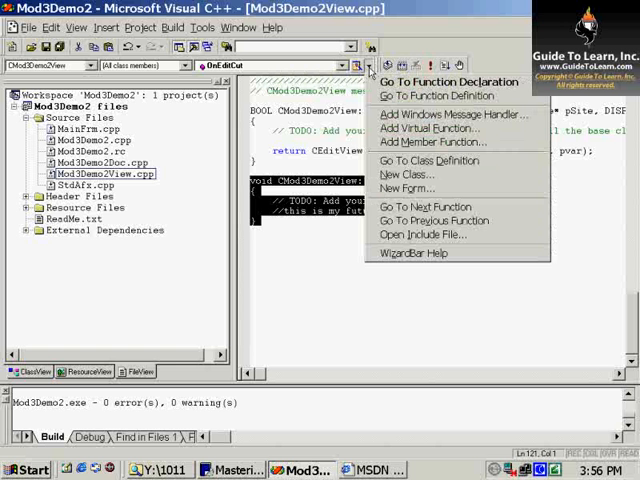
{"action": "mouse_move", "coordinate": [440, 220]}
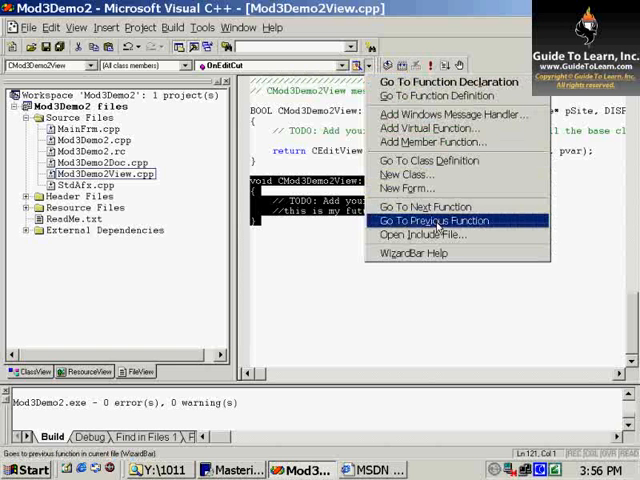
{"action": "mouse_move", "coordinate": [430, 208]}
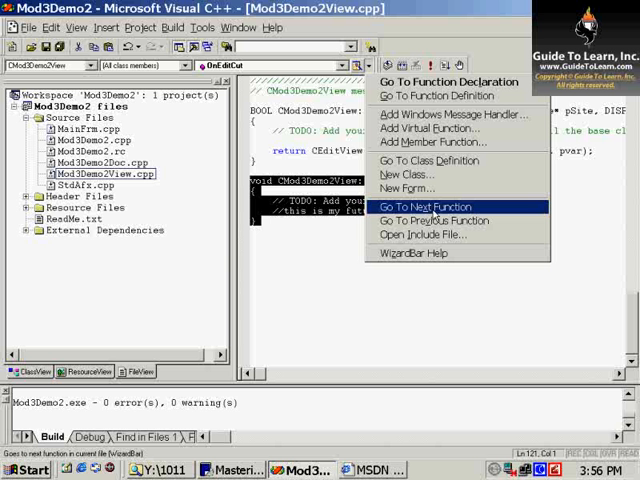
{"action": "mouse_move", "coordinate": [404, 188]}
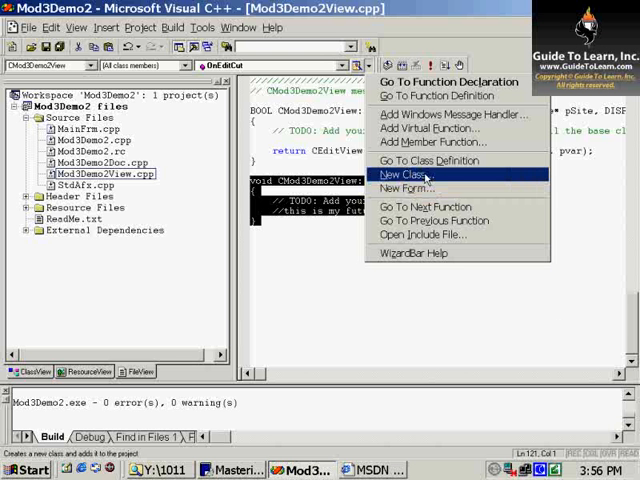
{"action": "mouse_move", "coordinate": [420, 128]}
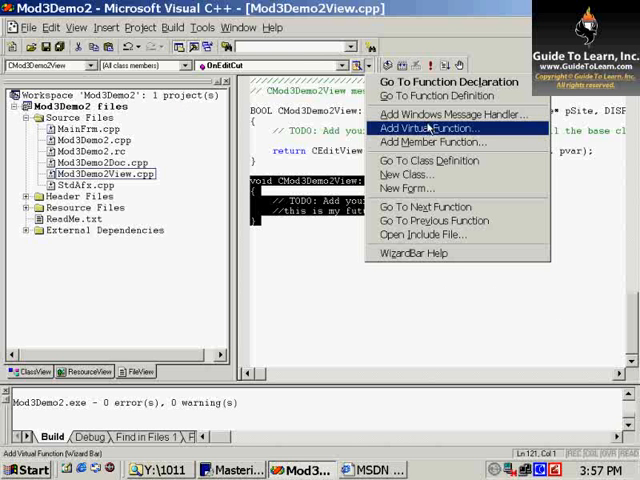
{"action": "mouse_move", "coordinate": [430, 160]}
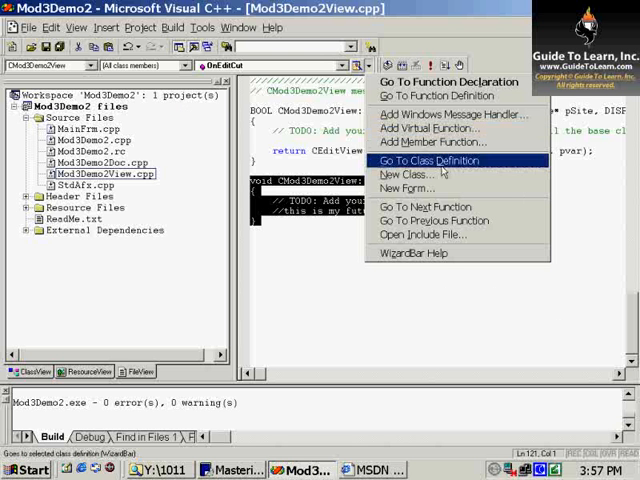
{"action": "mouse_move", "coordinate": [420, 128]}
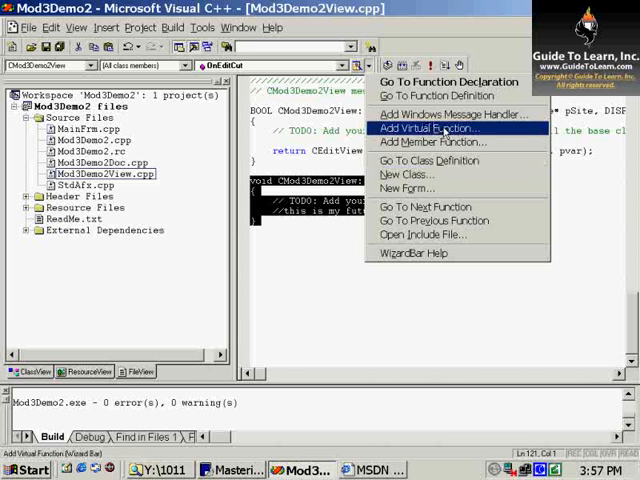
{"action": "mouse_move", "coordinate": [430, 236]}
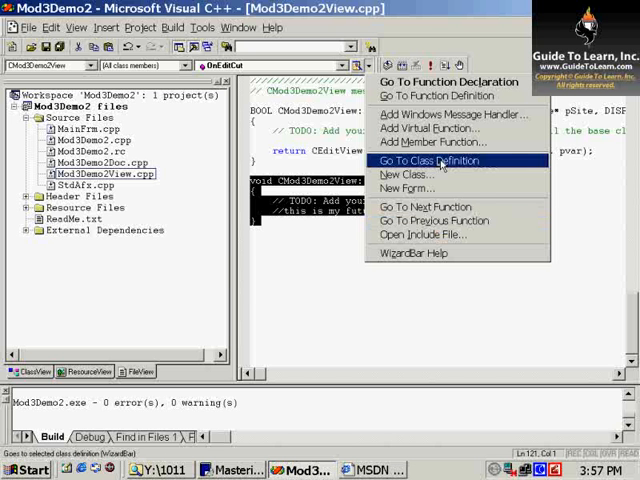
{"action": "mouse_move", "coordinate": [428, 114]}
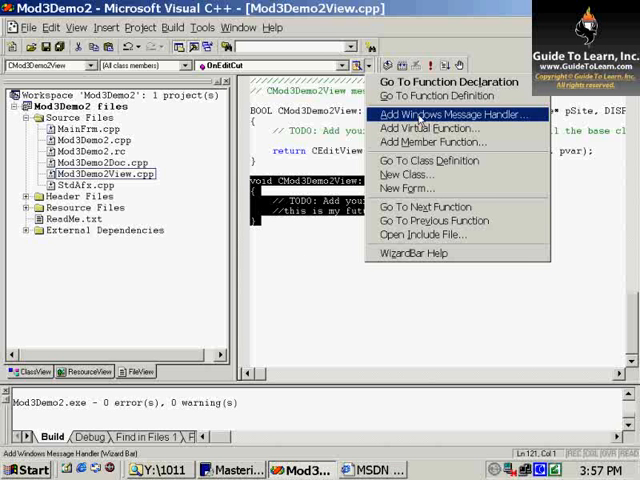
{"action": "mouse_move", "coordinate": [420, 116]}
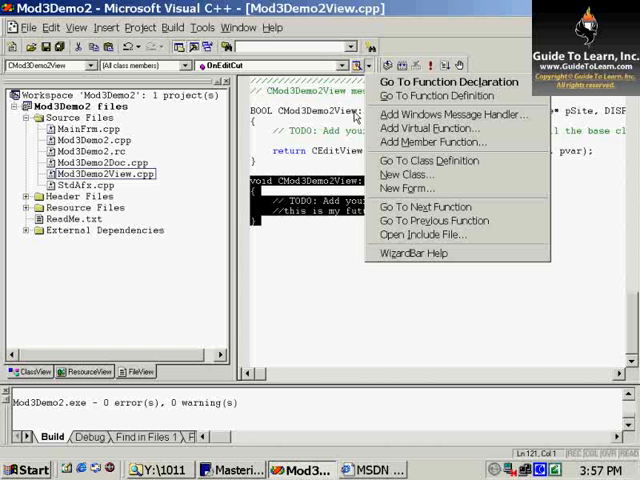
{"action": "left_click", "coordinate": [412, 252]}
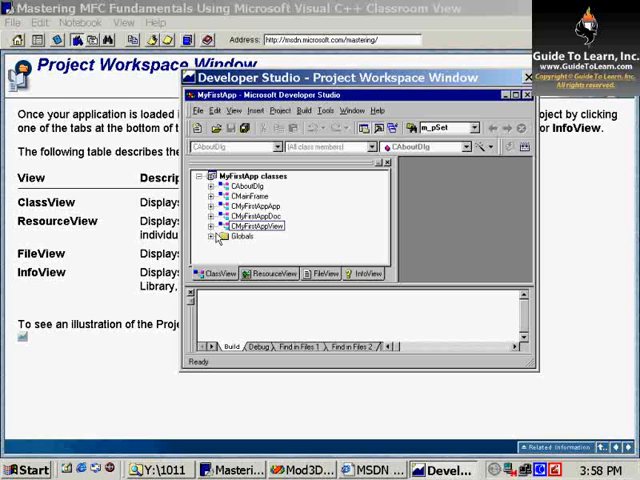
{"action": "mouse_move", "coordinate": [304, 232]}
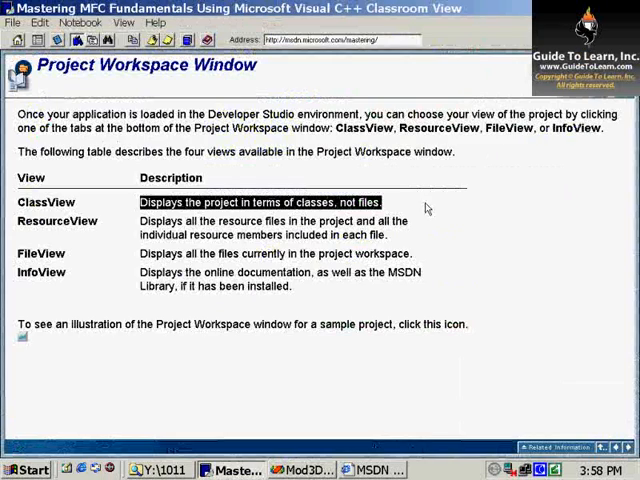
- Open the version information resource and the IDR_MAINFRAME toolbar bitmap from ResourceView
{"action": "left_click", "coordinate": [264, 220]}
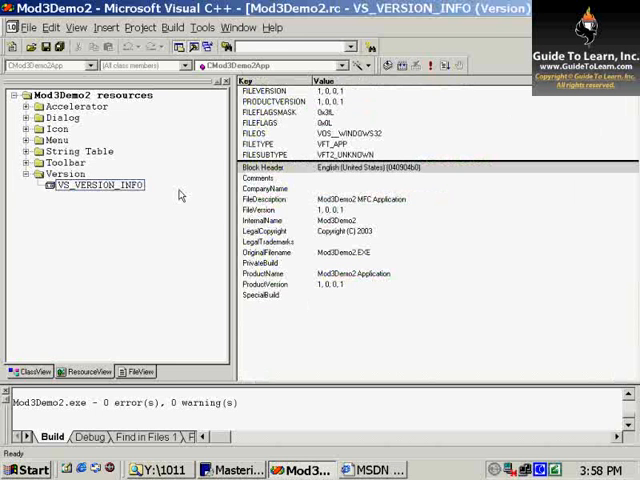
{"action": "double_click", "coordinate": [92, 172]}
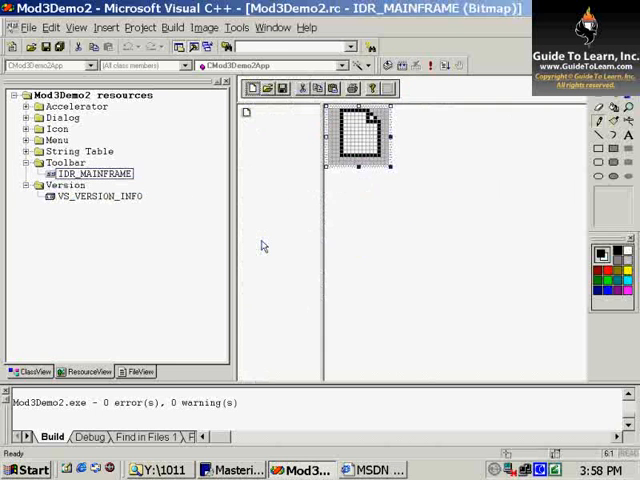
{"action": "double_click", "coordinate": [76, 152]}
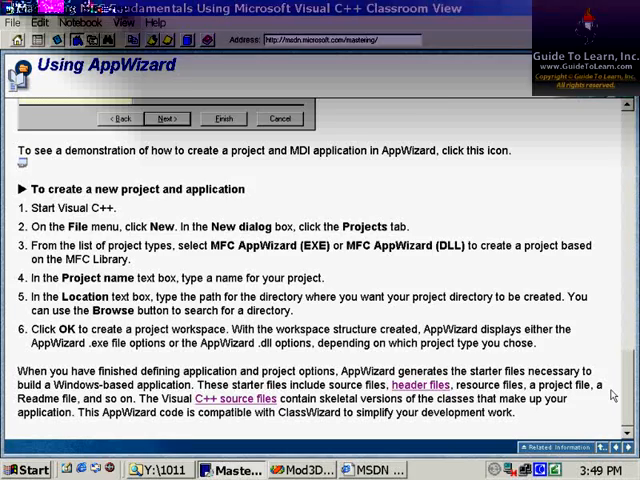
- Advance to the Project Workspace Directory page and highlight the .dsw, .dsp and .opt file descriptions
{"action": "left_click", "coordinate": [166, 118]}
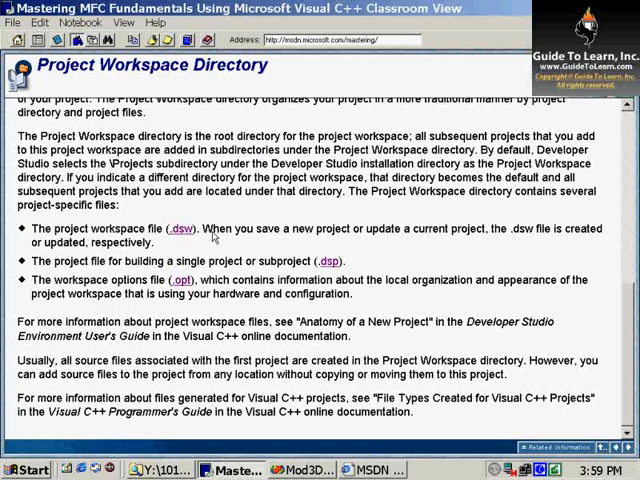
{"action": "left_click_drag", "start_coordinate": [204, 228], "coordinate": [368, 228]}
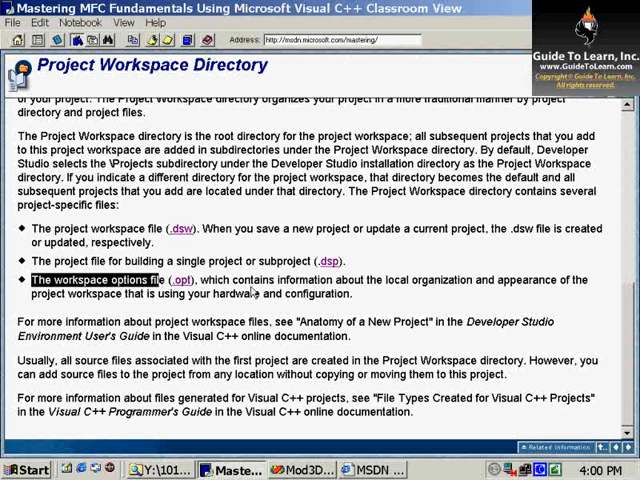
{"action": "mouse_move", "coordinate": [436, 288]}
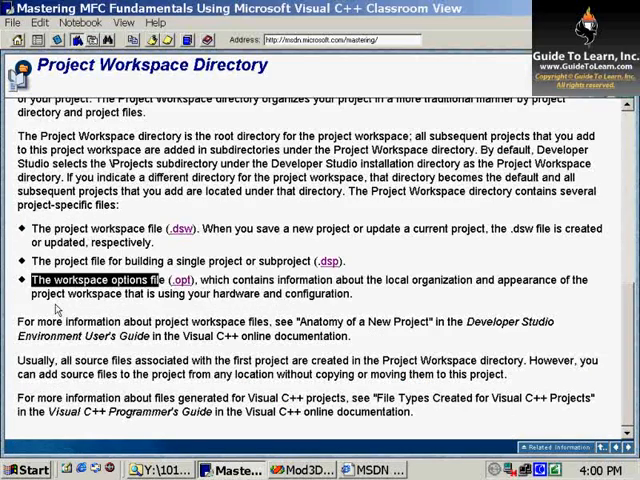
{"action": "mouse_move", "coordinate": [304, 322]}
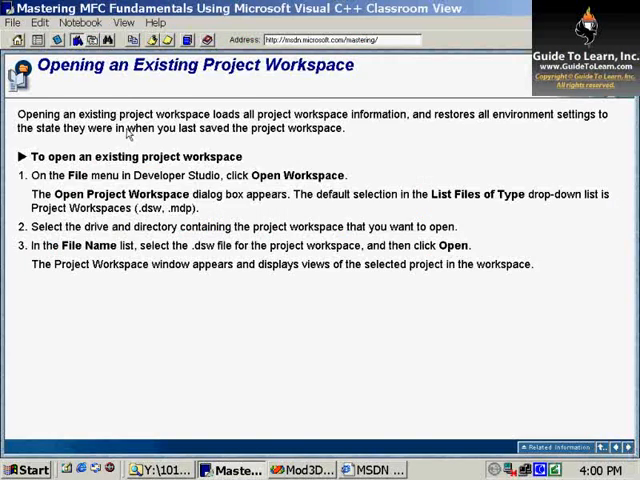
{"action": "mouse_move", "coordinate": [304, 80]}
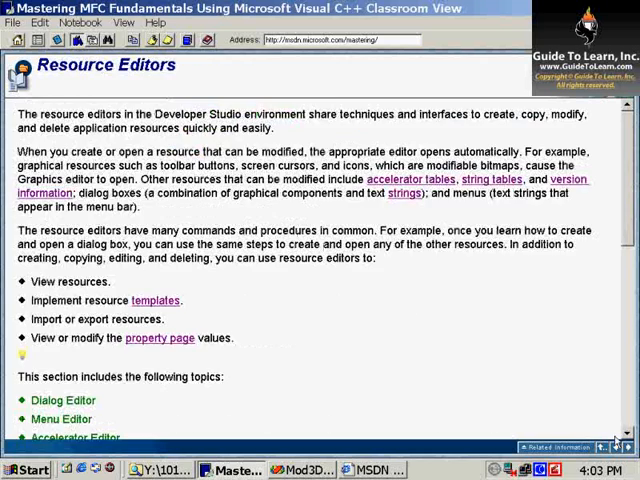
- Return to the Resource Editors course page and move on to the Dialog Editor topic
{"action": "left_click", "coordinate": [302, 470]}
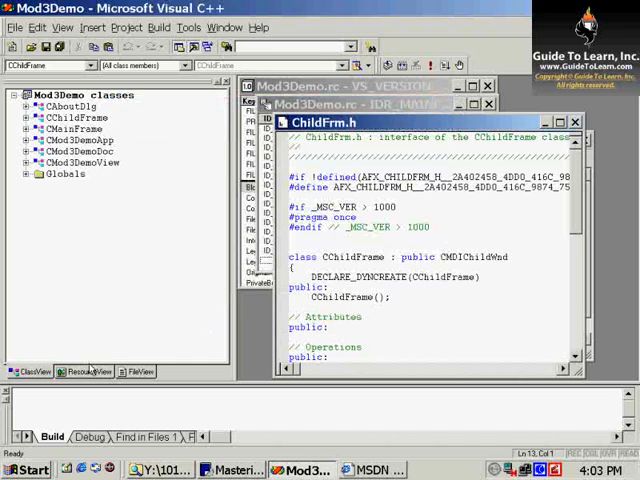
{"action": "left_click", "coordinate": [84, 372]}
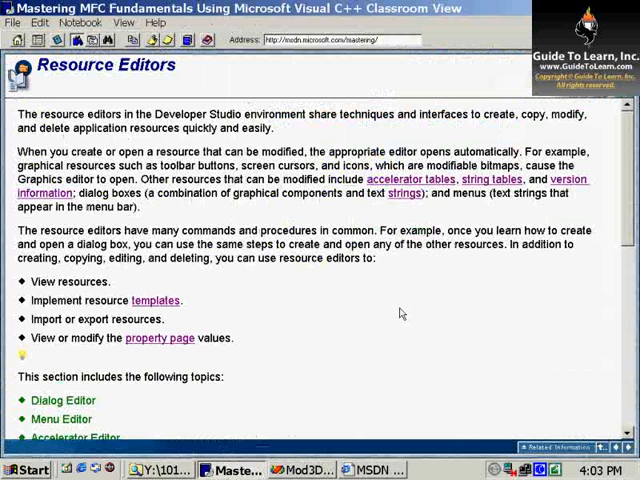
{"action": "left_click", "coordinate": [64, 400]}
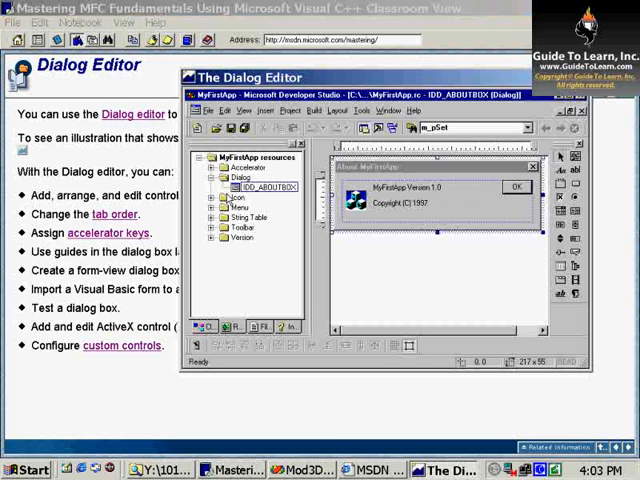
{"action": "mouse_move", "coordinate": [424, 212]}
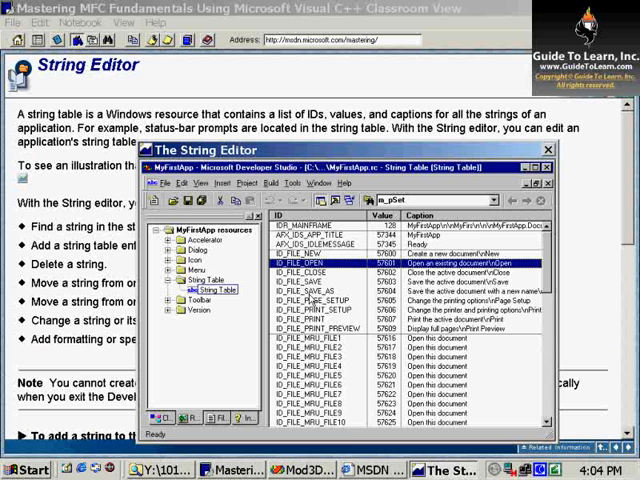
{"action": "mouse_move", "coordinate": [310, 296]}
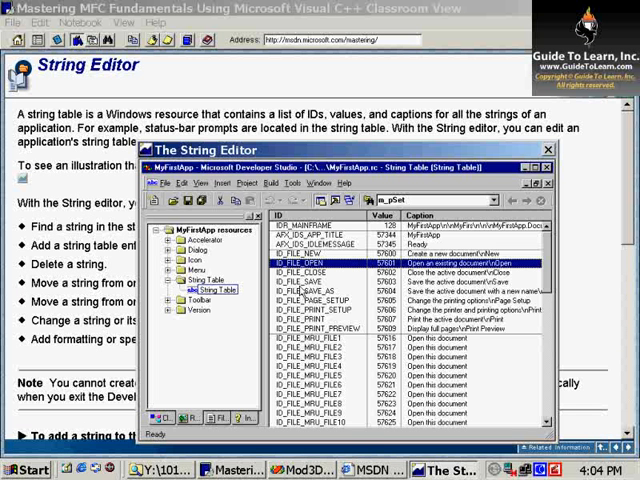
{"action": "mouse_move", "coordinate": [302, 290]}
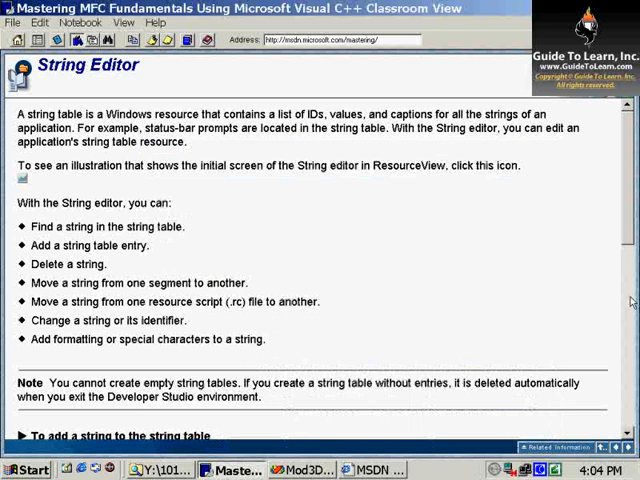
{"action": "left_click_drag", "start_coordinate": [18, 204], "coordinate": [128, 204]}
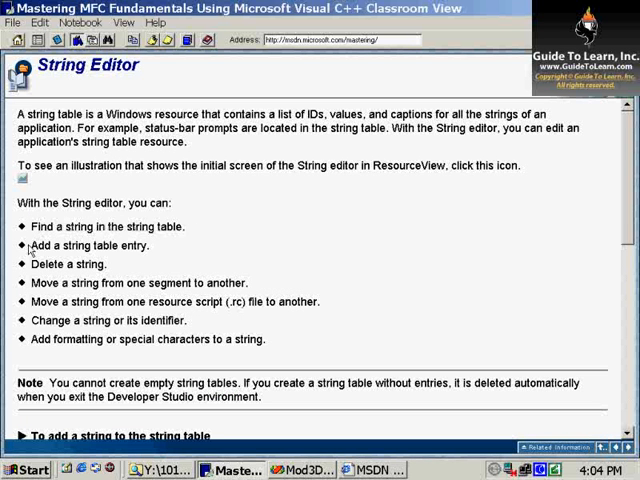
{"action": "double_click", "coordinate": [68, 264]}
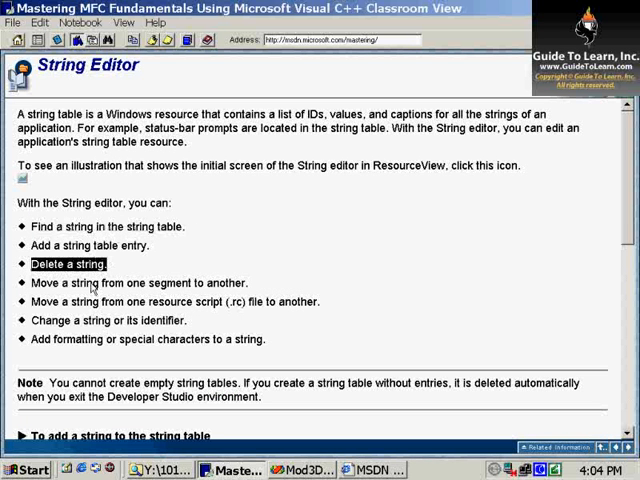